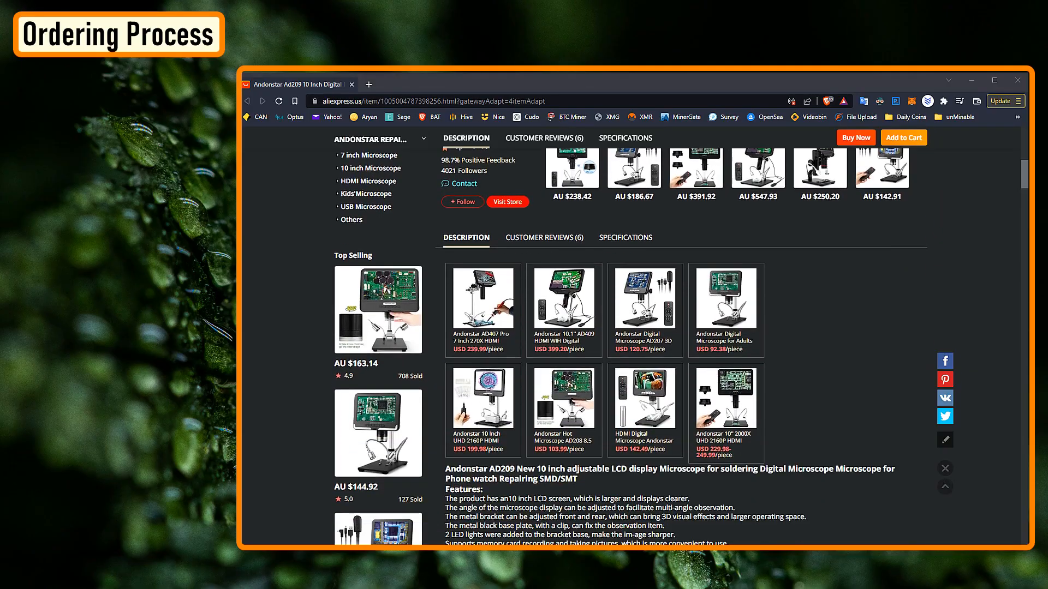
scroll(down, 3)
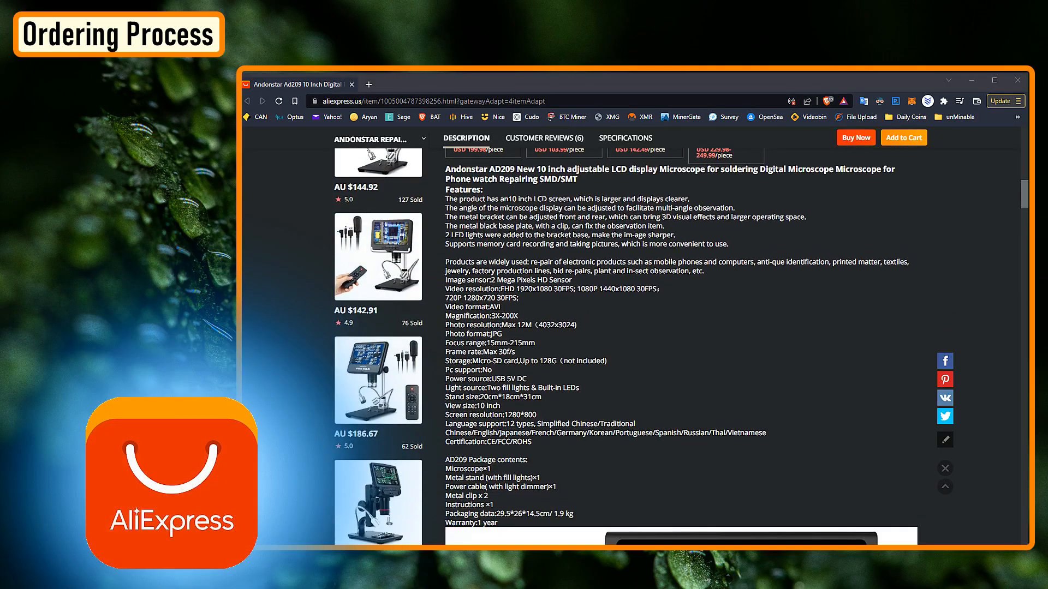
scroll(down, 3)
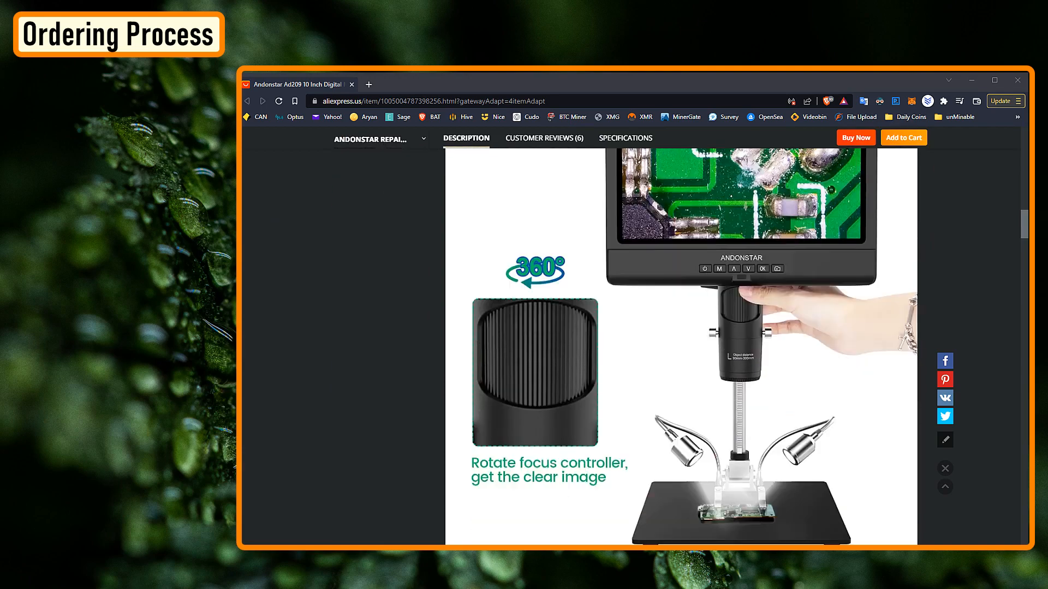